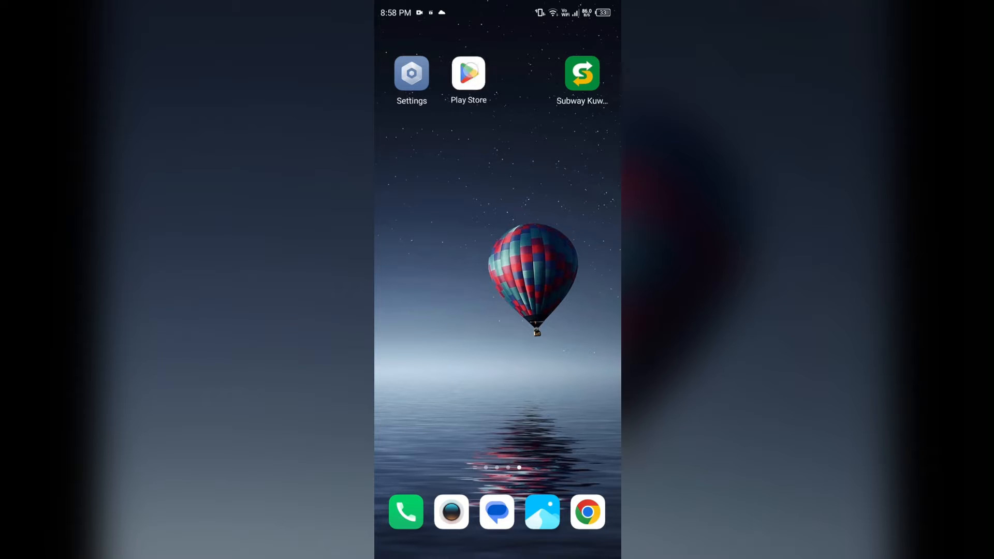
Search the Play Store for Subway and view the Subway Kuwait store page.
click(468, 73)
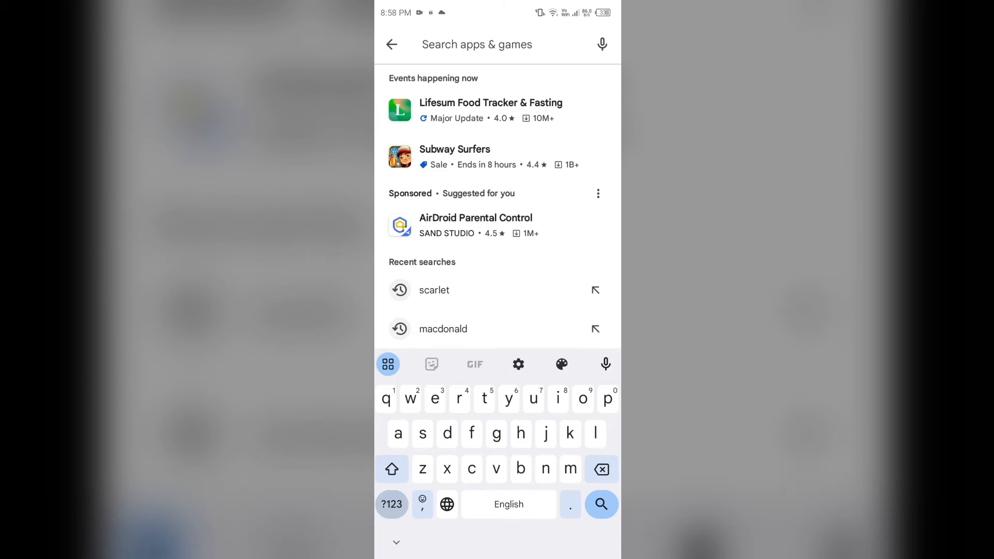
text(subway app)
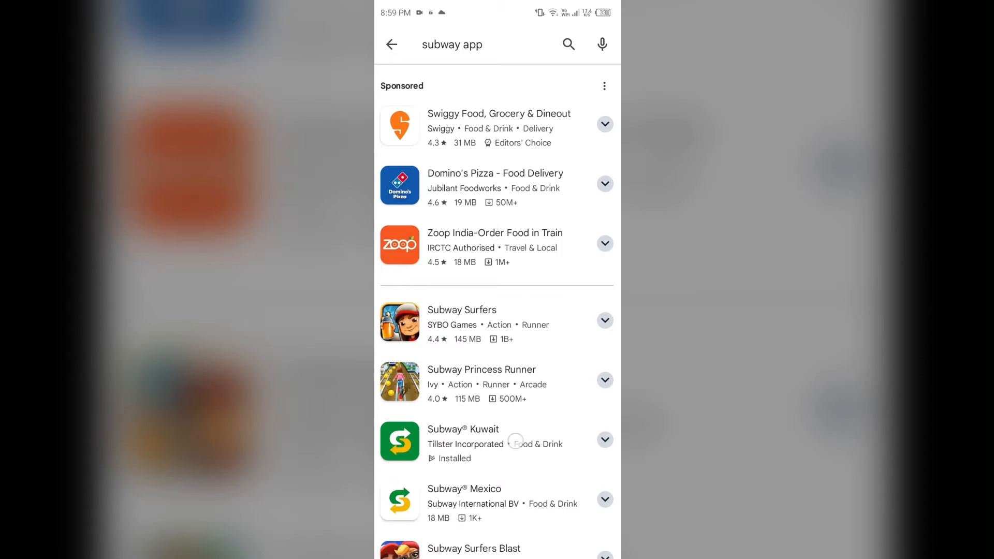
click(463, 428)
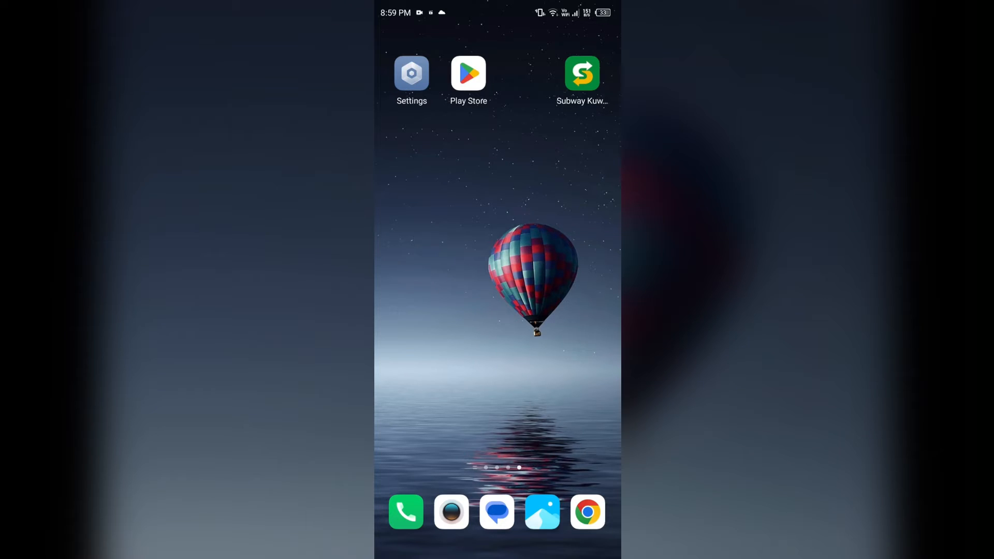
Check the installed apps list, then browse the Subway website for ordering.
click(411, 72)
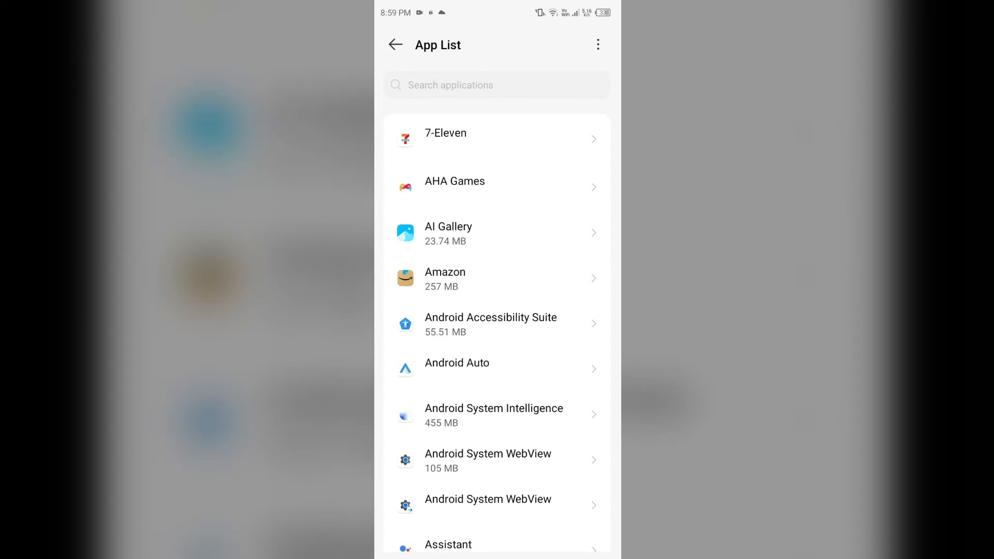
scroll(down, 3)
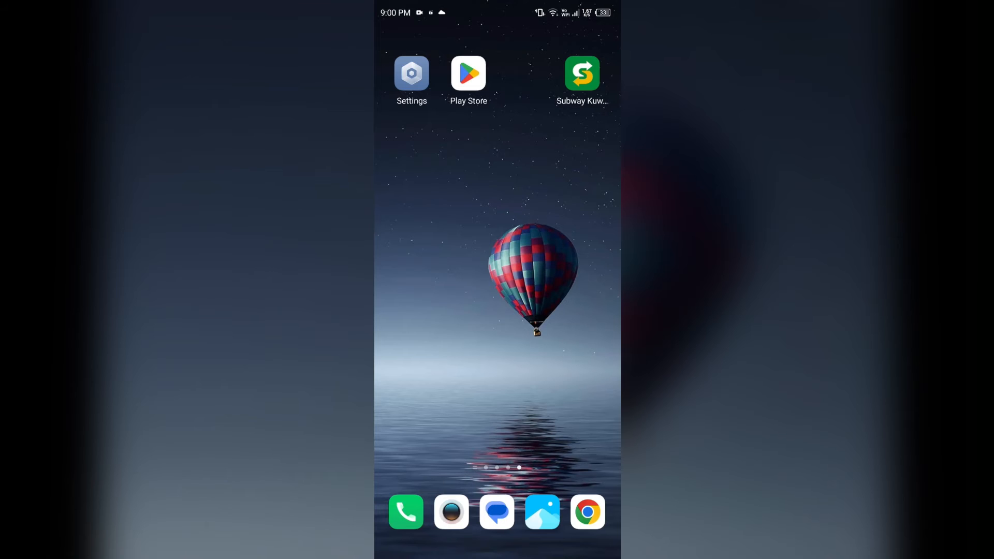
click(585, 511)
text(suby)
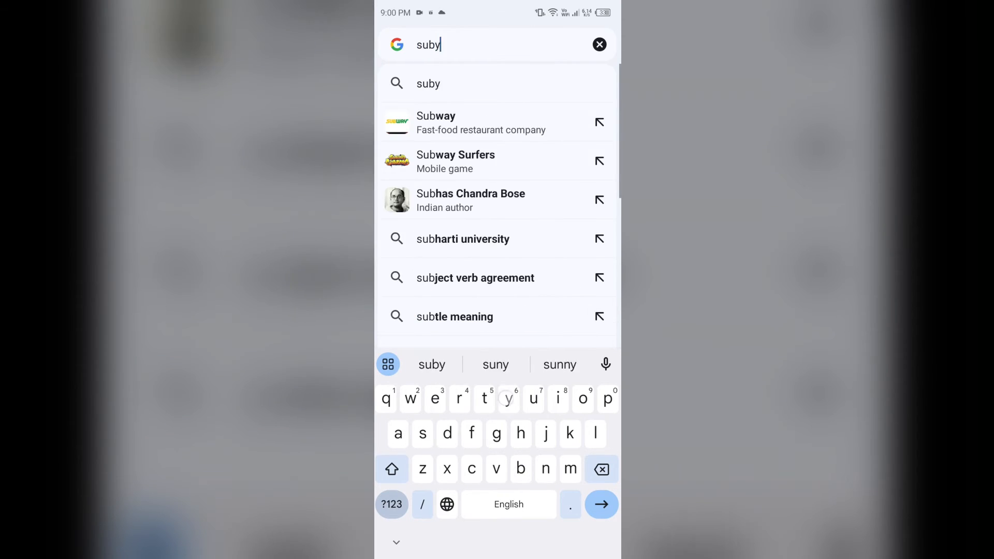
key(Backspace)
text(way.com)
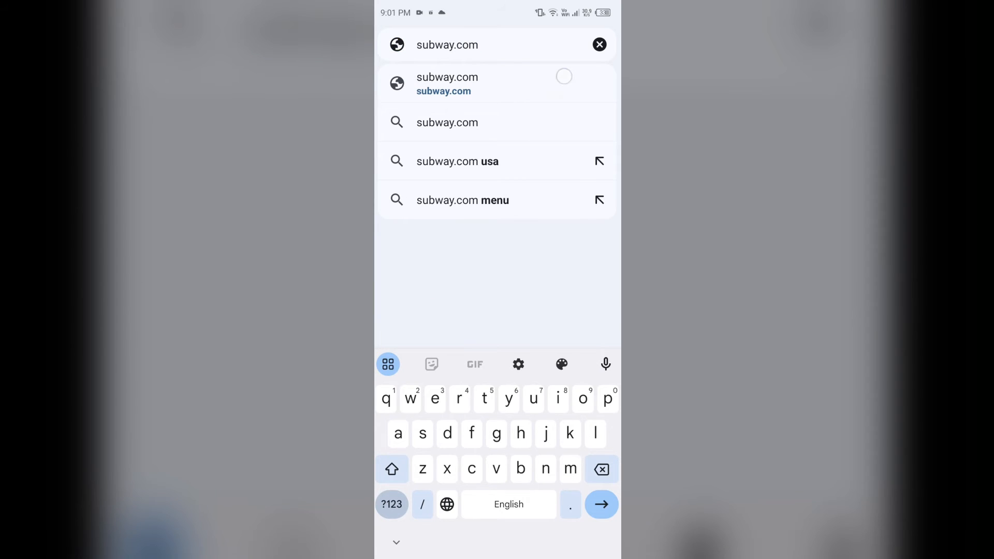
click(447, 83)
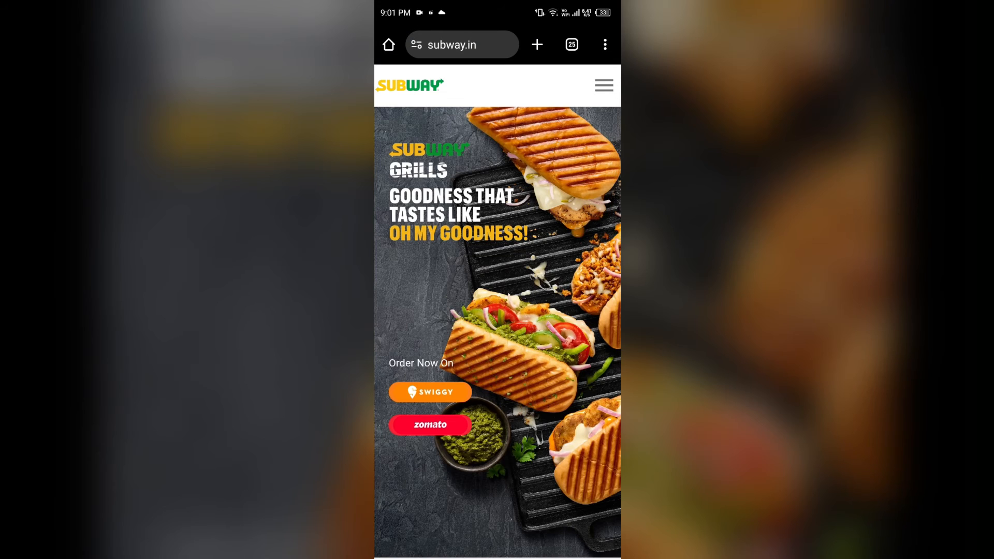
scroll(down, 3)
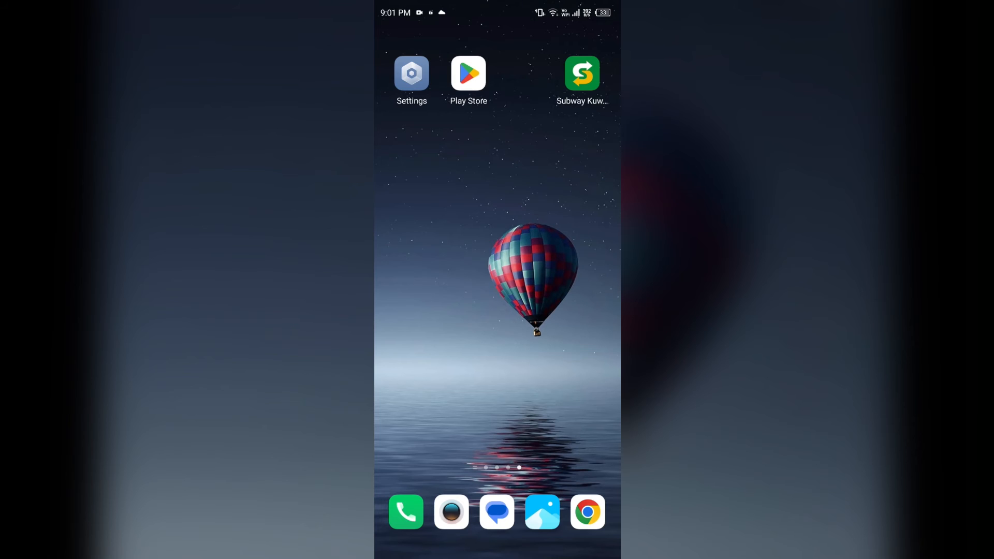
Search 'subway app' in Play Store, uninstall Subway Kuwait and start reinstalling it.
click(468, 73)
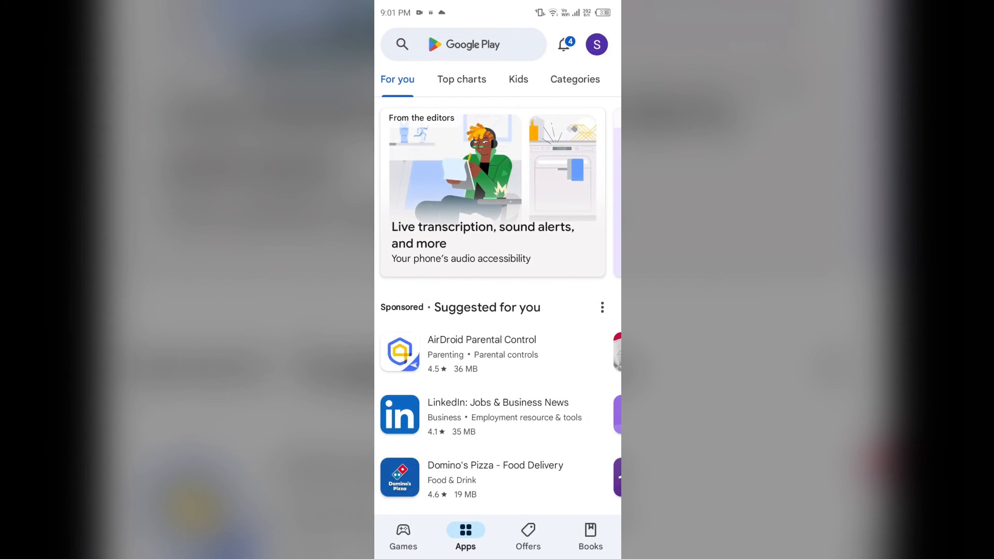
text(subway app)
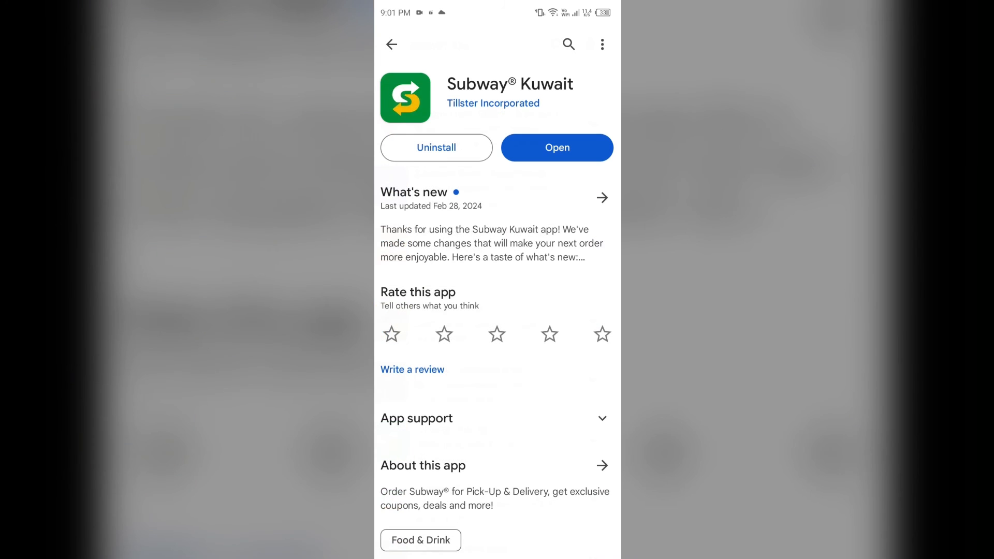
click(435, 147)
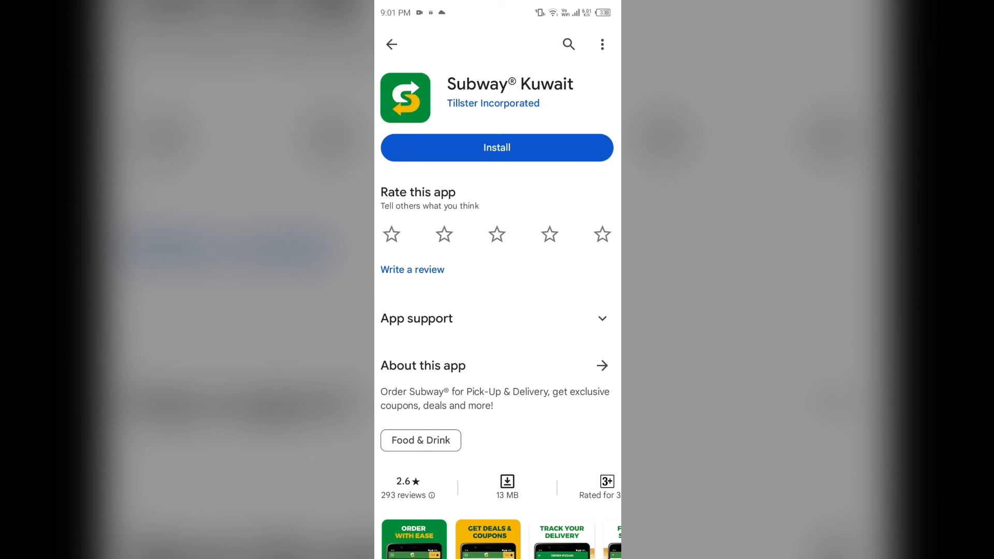
click(496, 147)
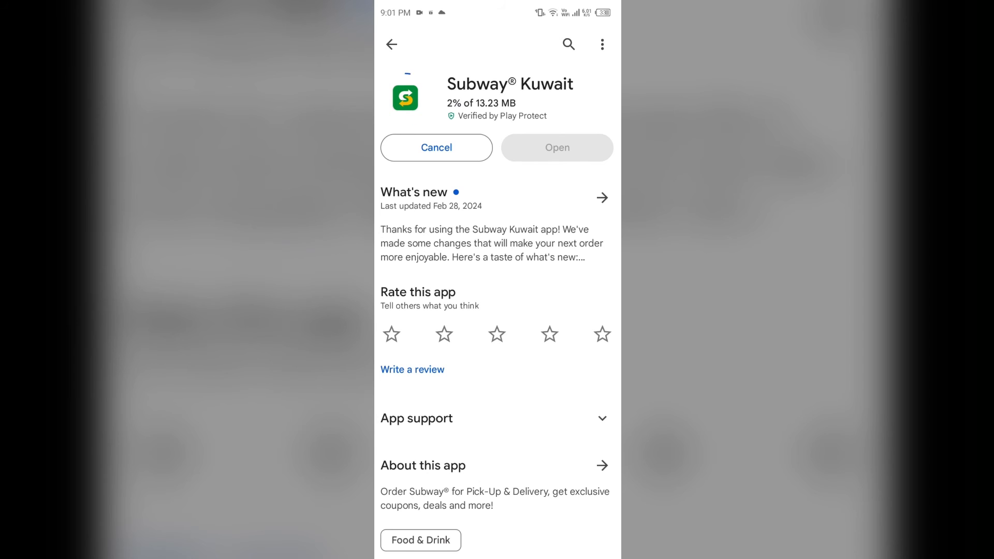